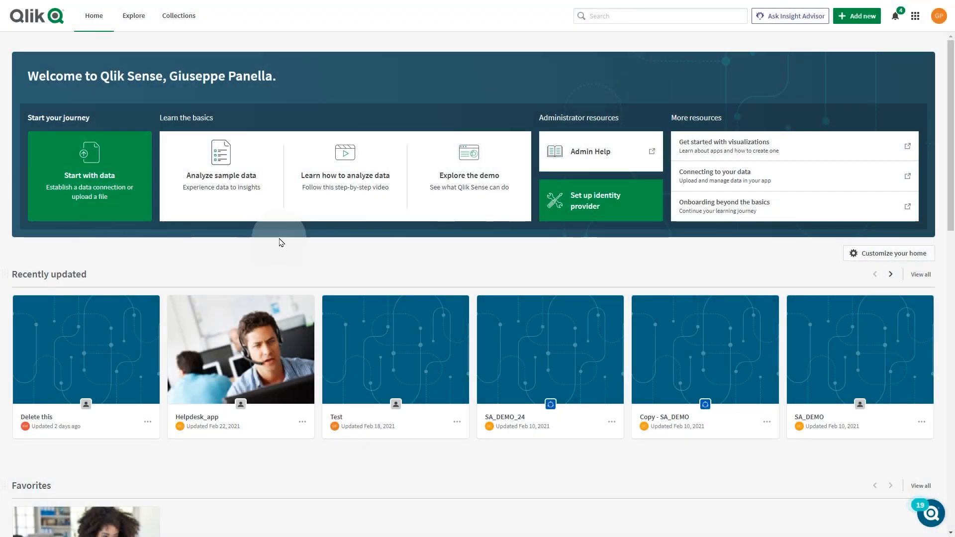
pyautogui.moveTo(890, 41)
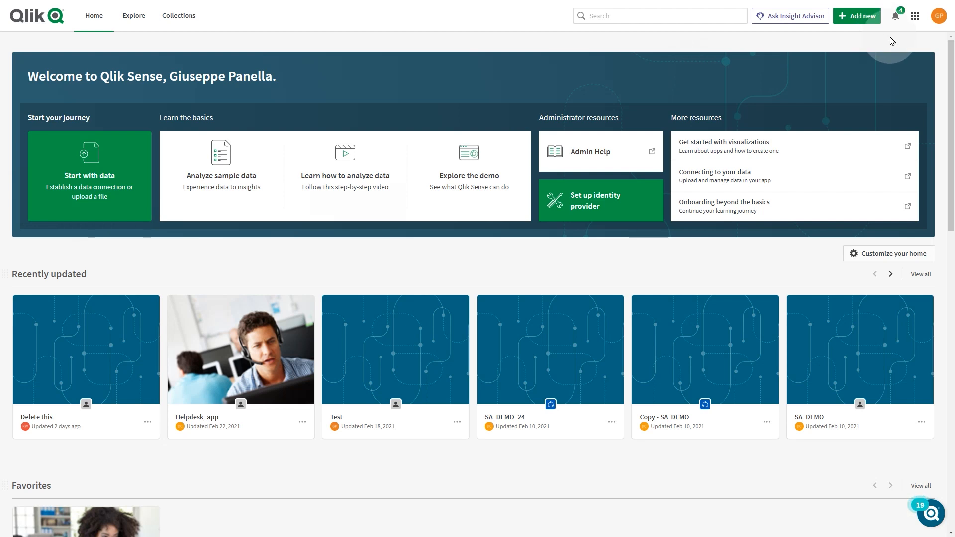
# Step: Reach the Management Console's Content Security Policy page via Profile settings, listing the GitHub origin
pyautogui.click(938, 16)
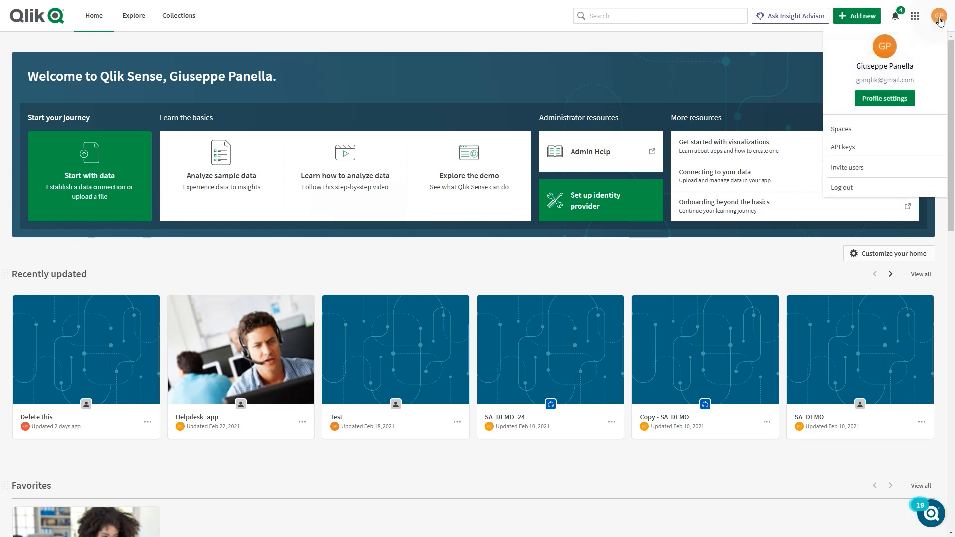
pyautogui.click(840, 129)
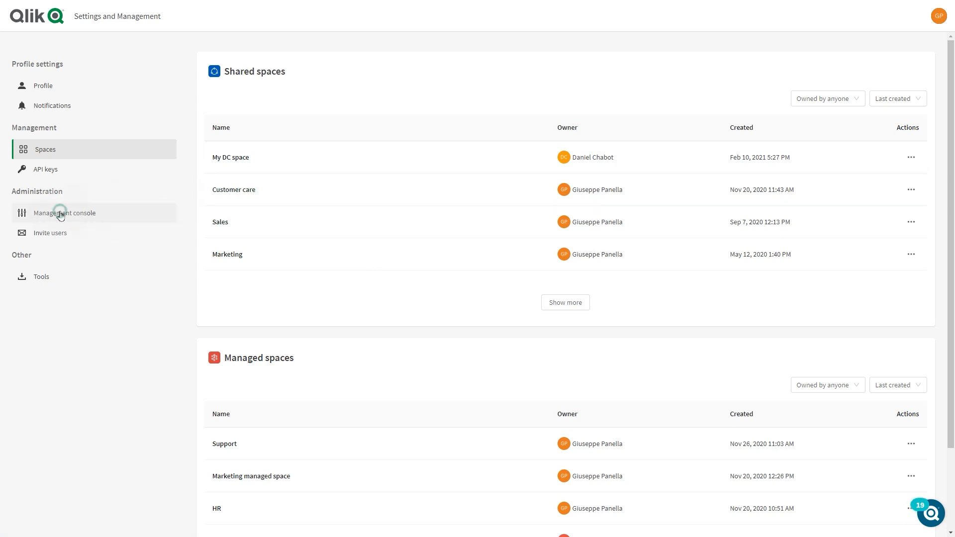
pyautogui.click(64, 212)
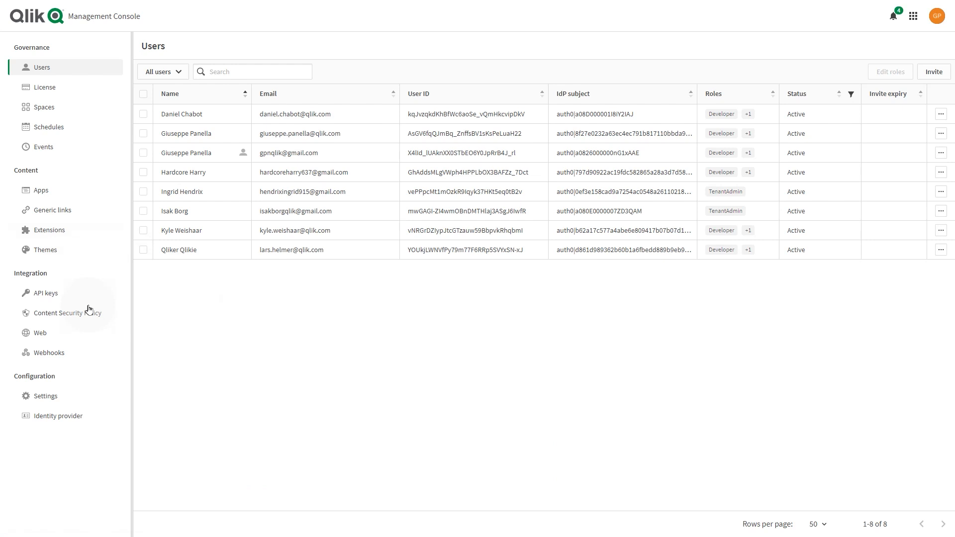
pyautogui.click(67, 312)
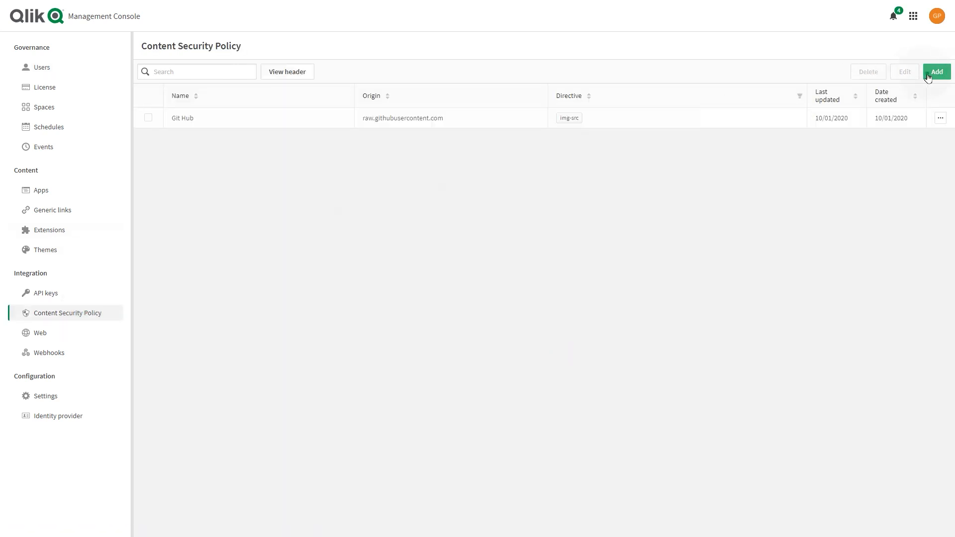
pyautogui.click(935, 71)
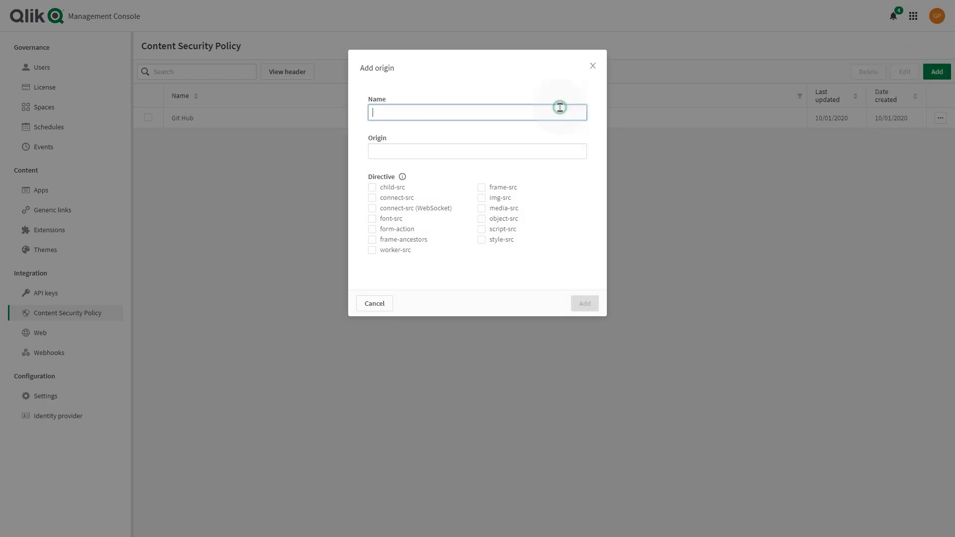
pyautogui.write('YouT')
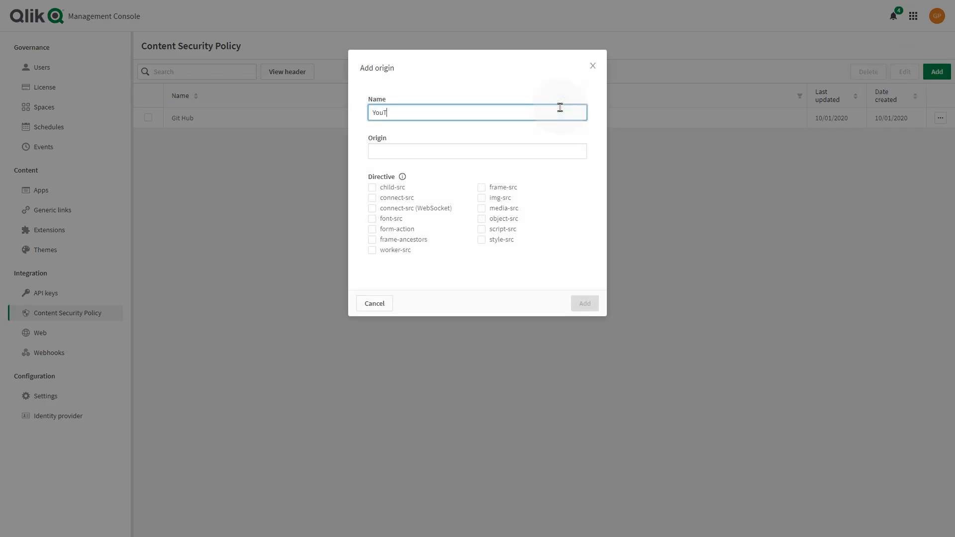
pyautogui.write('ube')
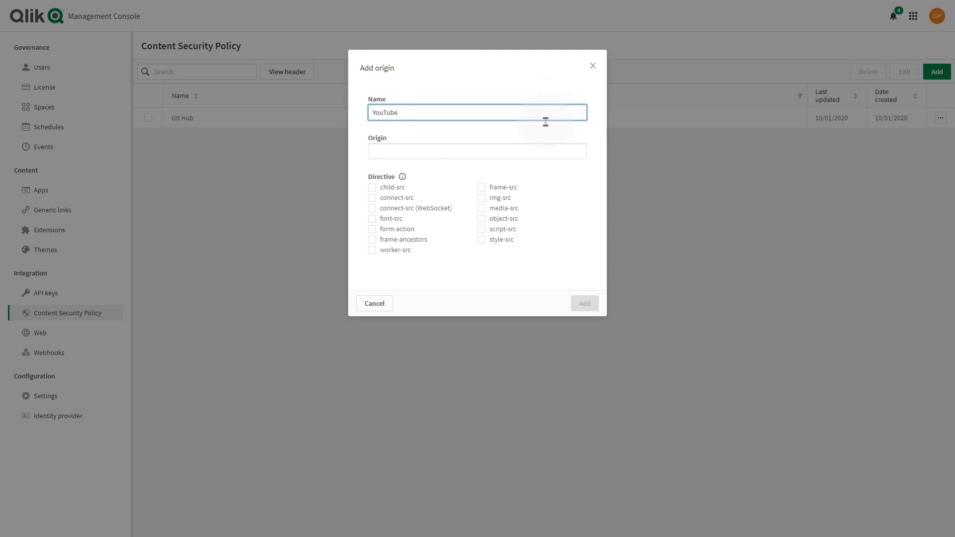
pyautogui.write('www.youtube.com')
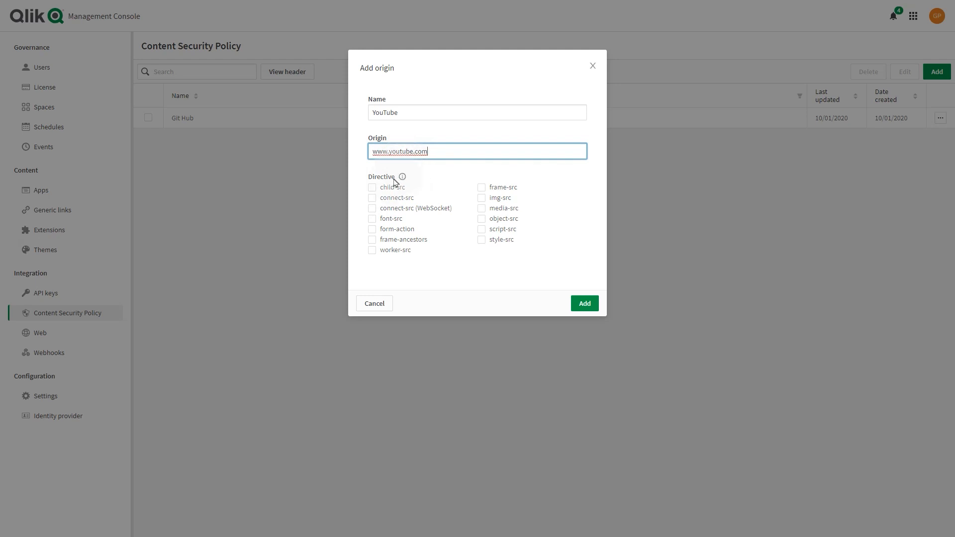
# Step: Allow child-src, font-src, frame-ancestors, frame-src, img-src, media-src, script-src and worker-src for YouTube
pyautogui.click(372, 187)
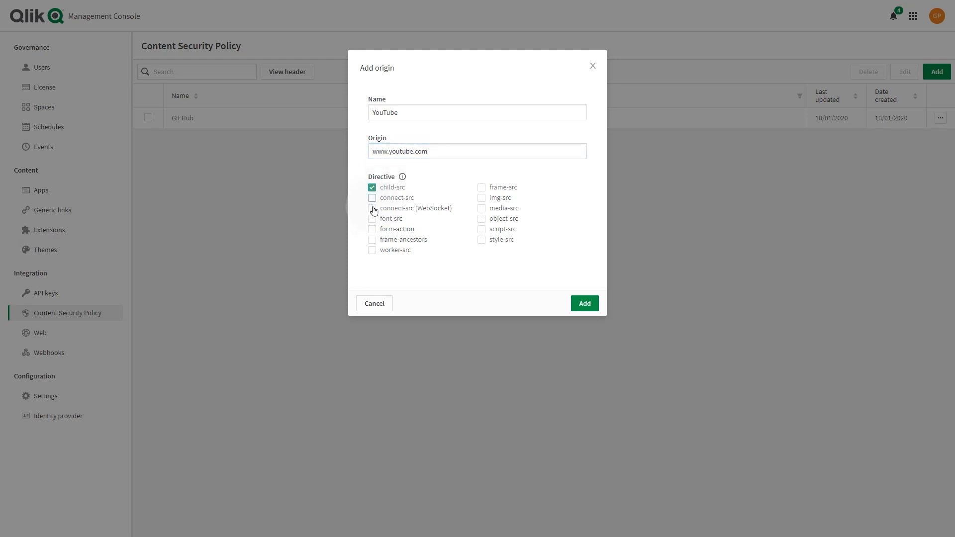
pyautogui.click(372, 219)
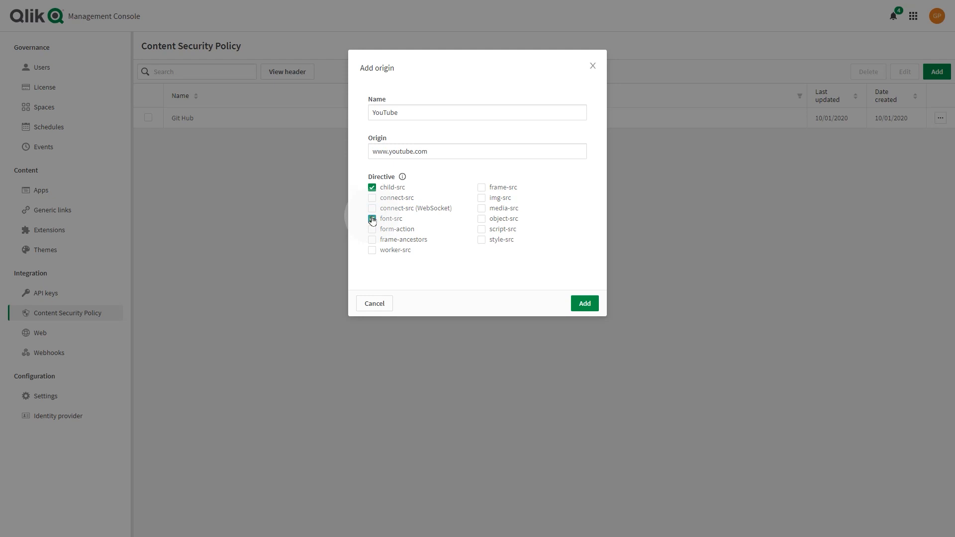
pyautogui.click(372, 219)
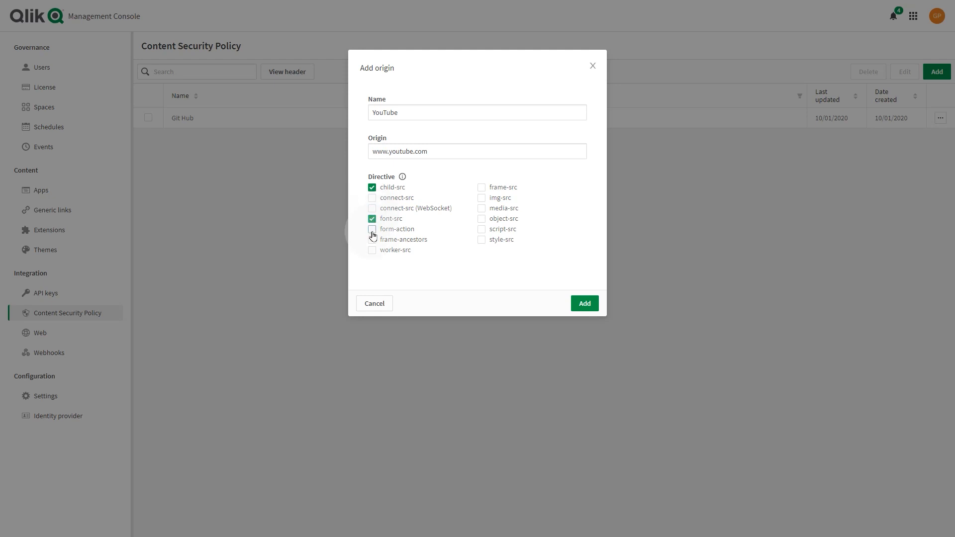
pyautogui.click(372, 240)
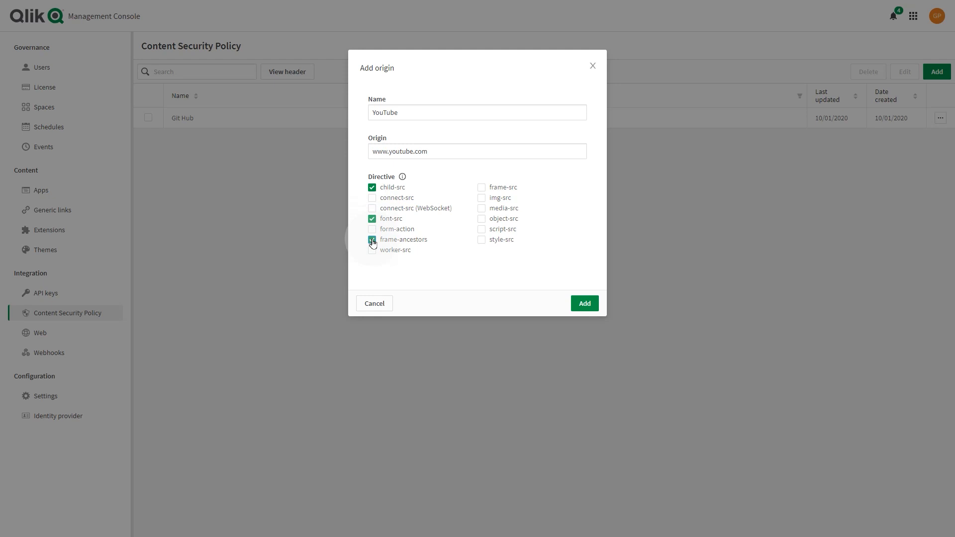
pyautogui.click(371, 240)
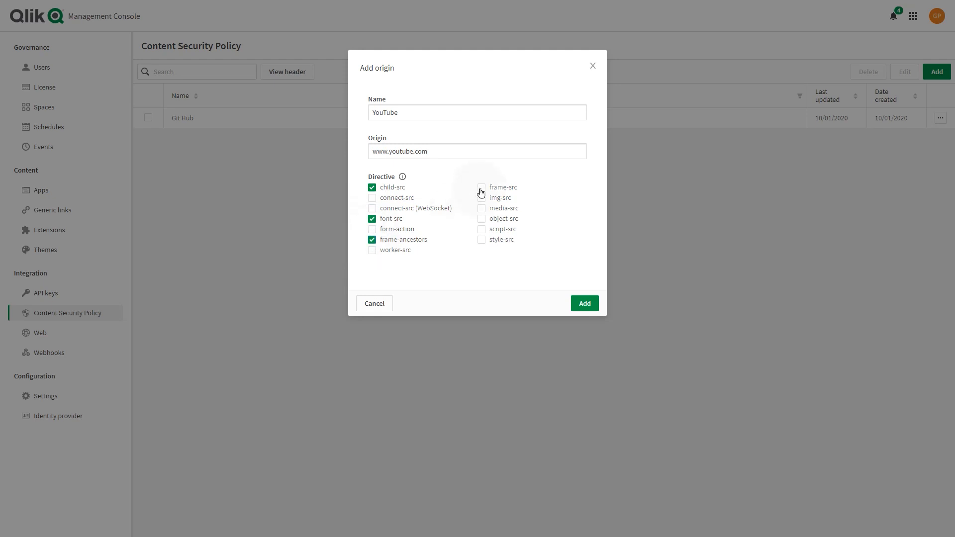
pyautogui.click(481, 197)
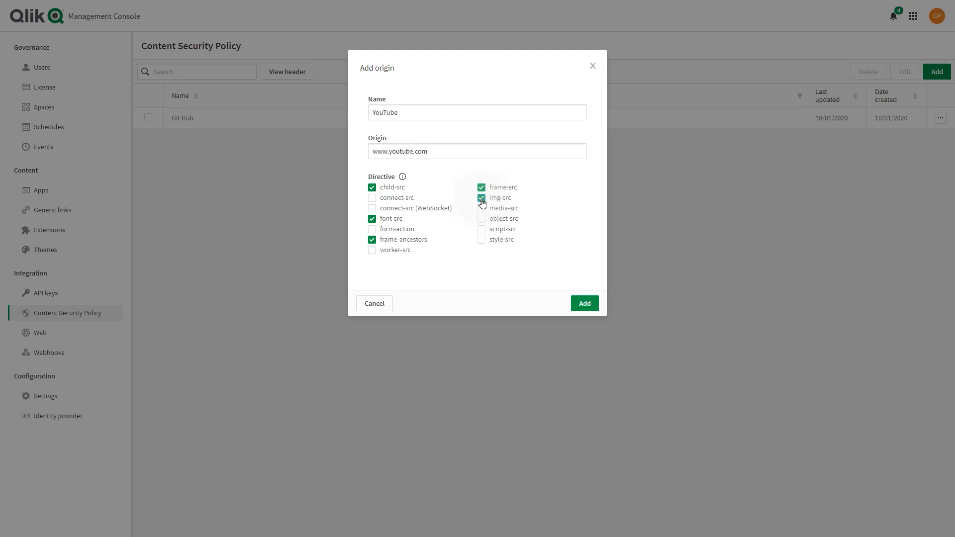
pyautogui.click(481, 198)
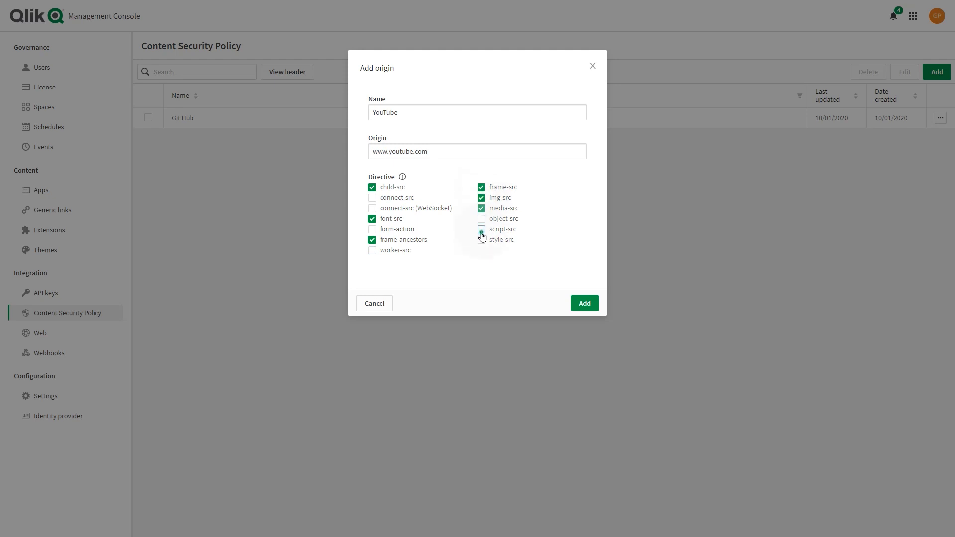
pyautogui.click(481, 229)
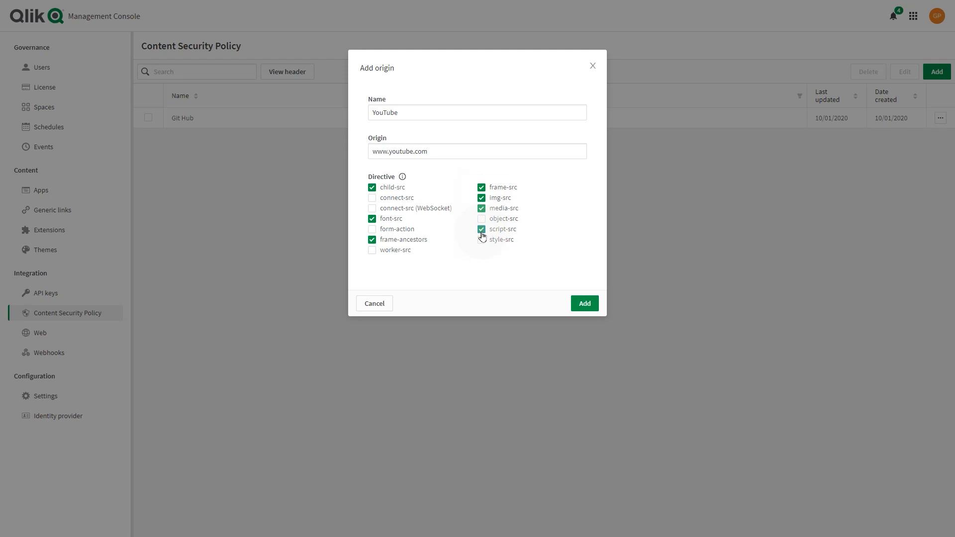
pyautogui.click(372, 250)
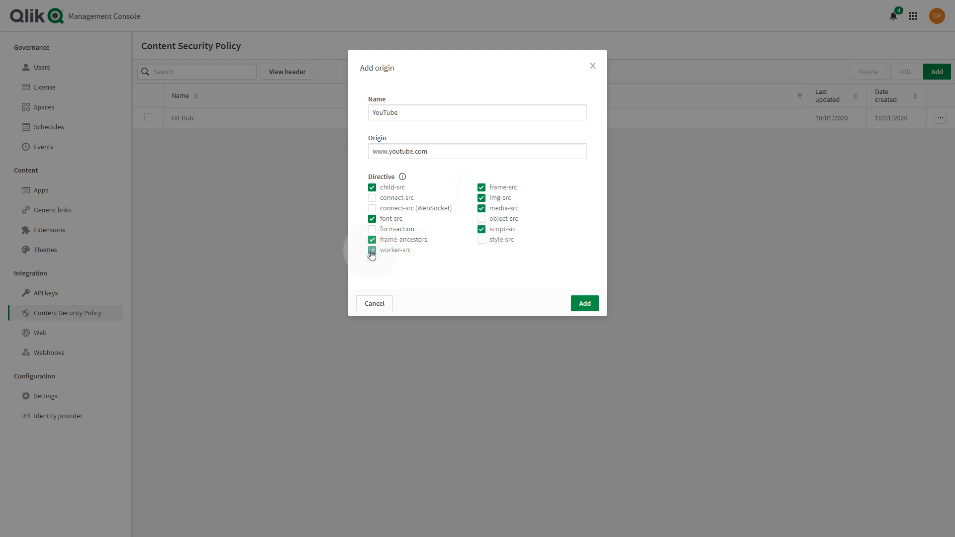
# Step: Save the YouTube origin into the Content Security Policy list alongside Git Hub
pyautogui.click(372, 249)
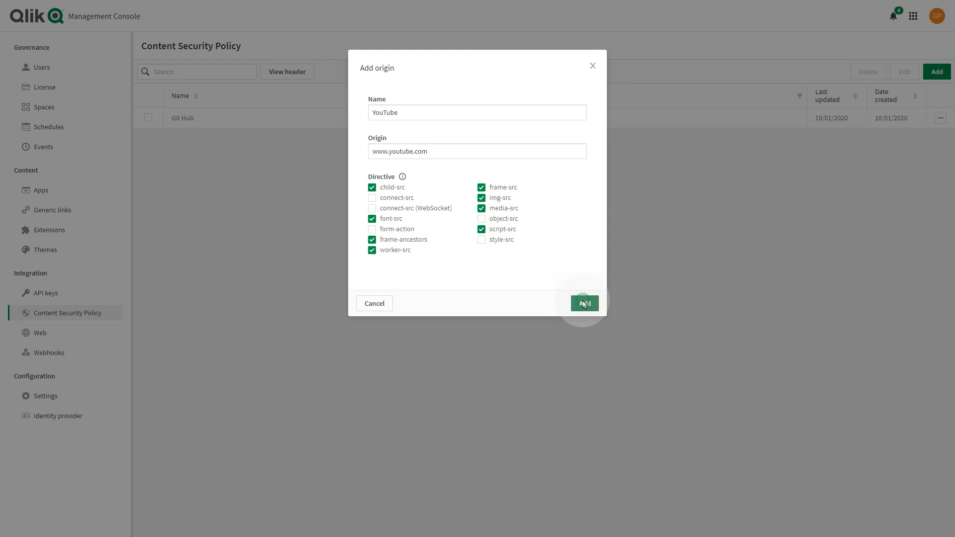
pyautogui.click(583, 304)
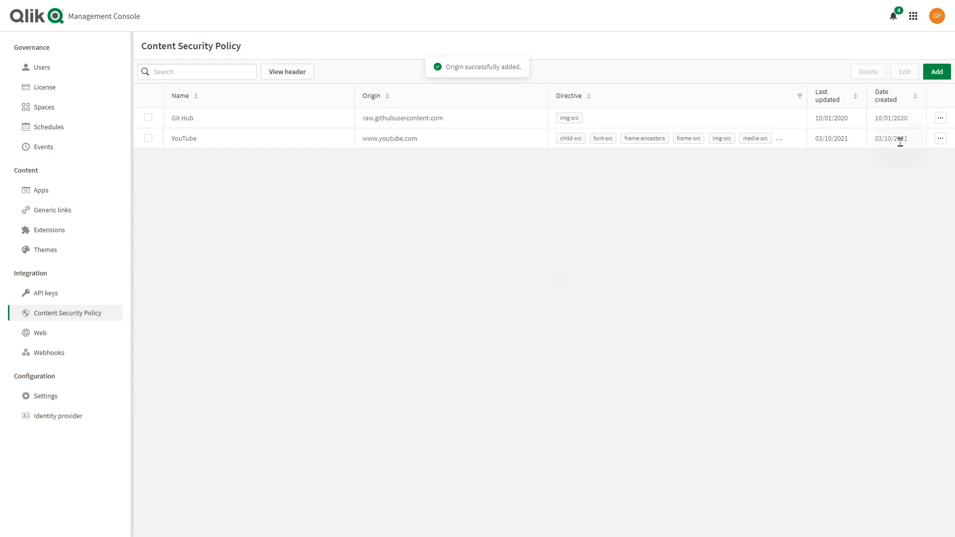
pyautogui.click(936, 71)
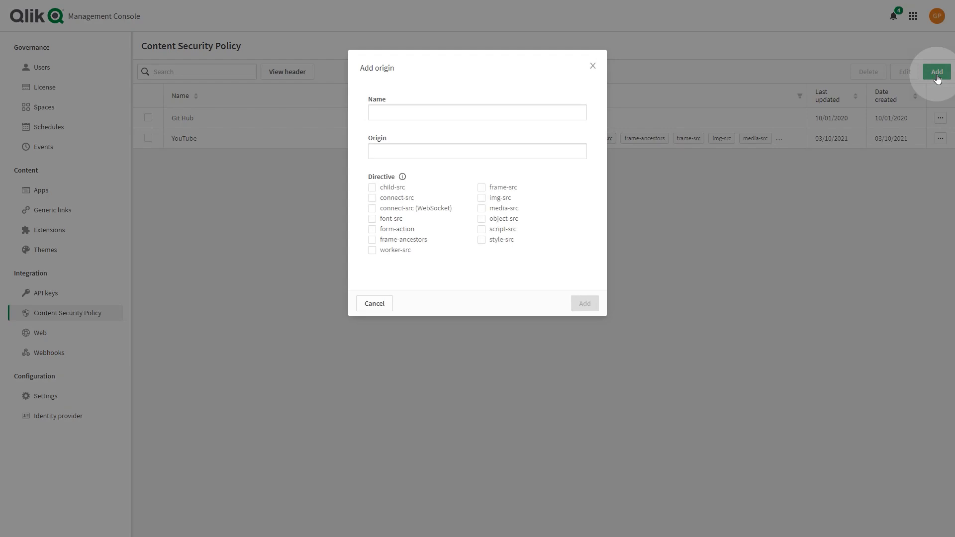
pyautogui.click(477, 111)
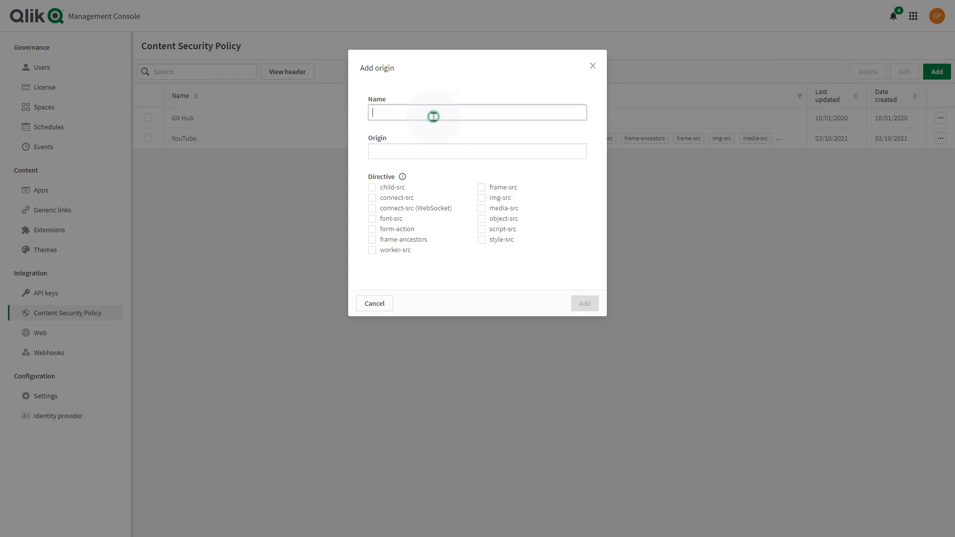
pyautogui.write('YouTube - No code')
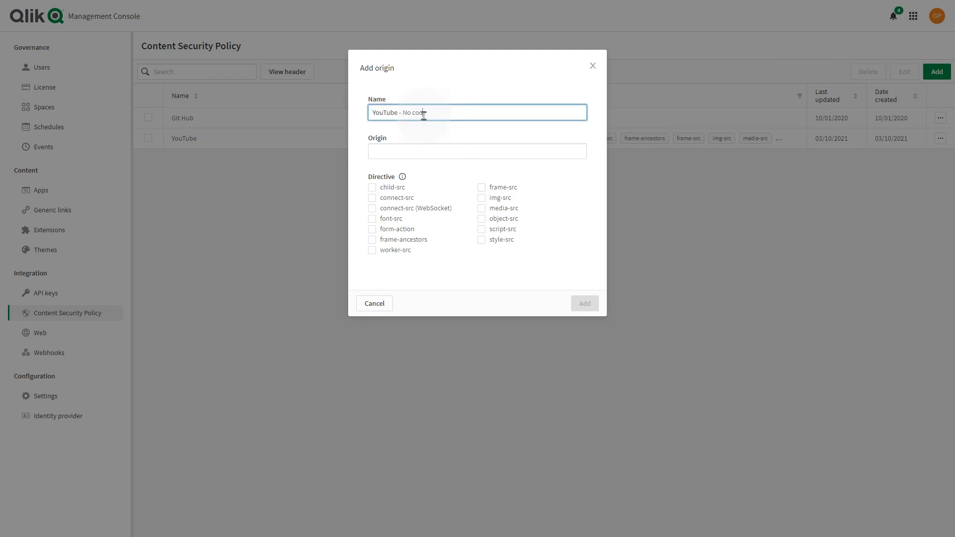
pyautogui.write('www.youtub')
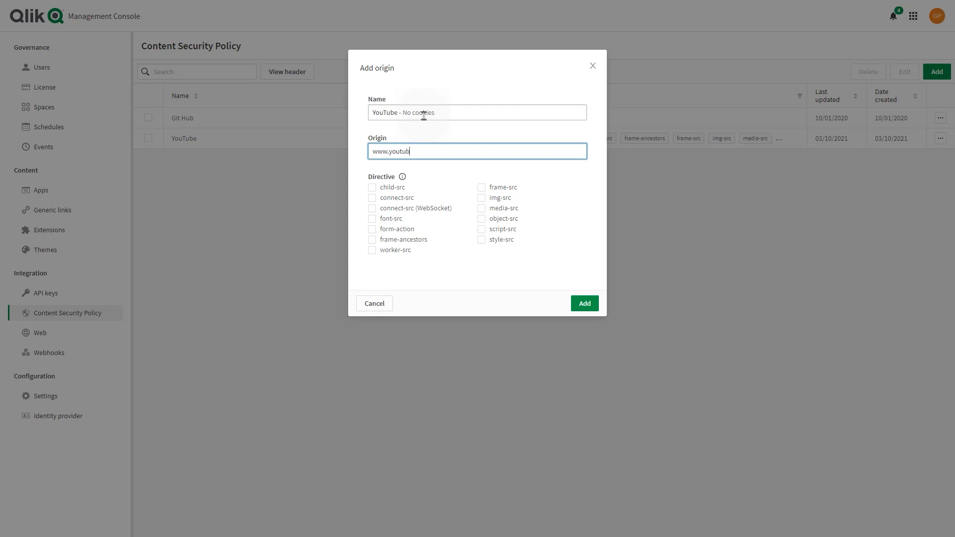
pyautogui.write('e-noco')
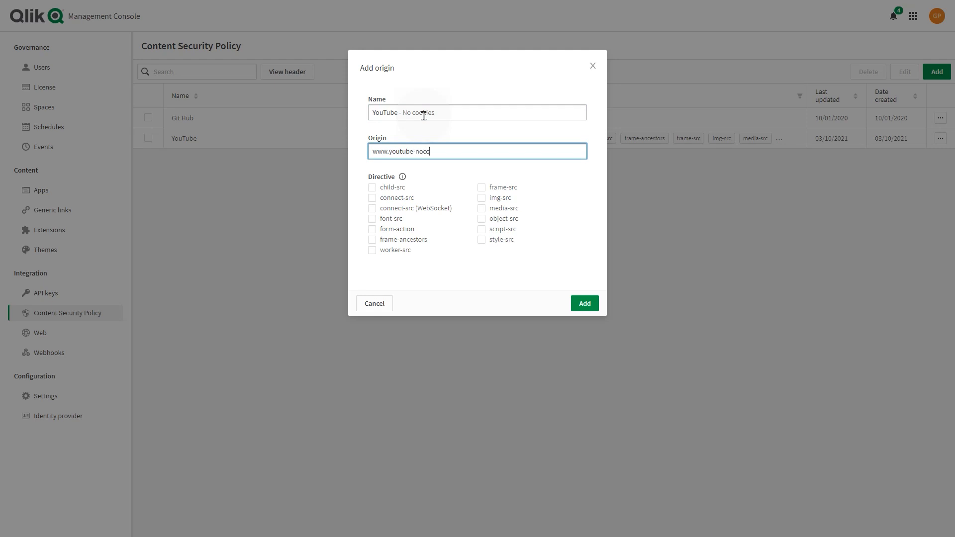
pyautogui.write('okie.com')
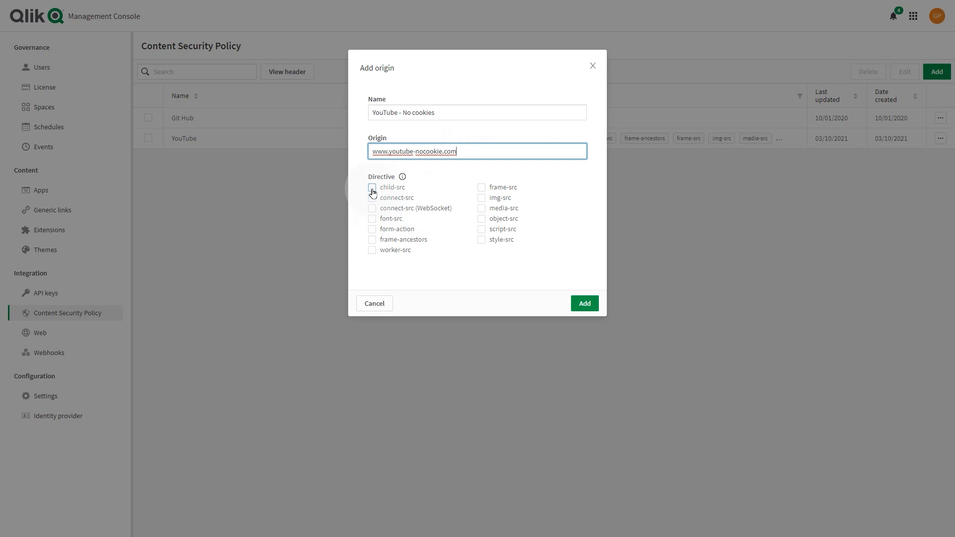
# Step: Allow child-src, font-src, frame-ancestors, worker-src, frame-src, img-src and media-src, then save the no-cookie origin
pyautogui.click(371, 187)
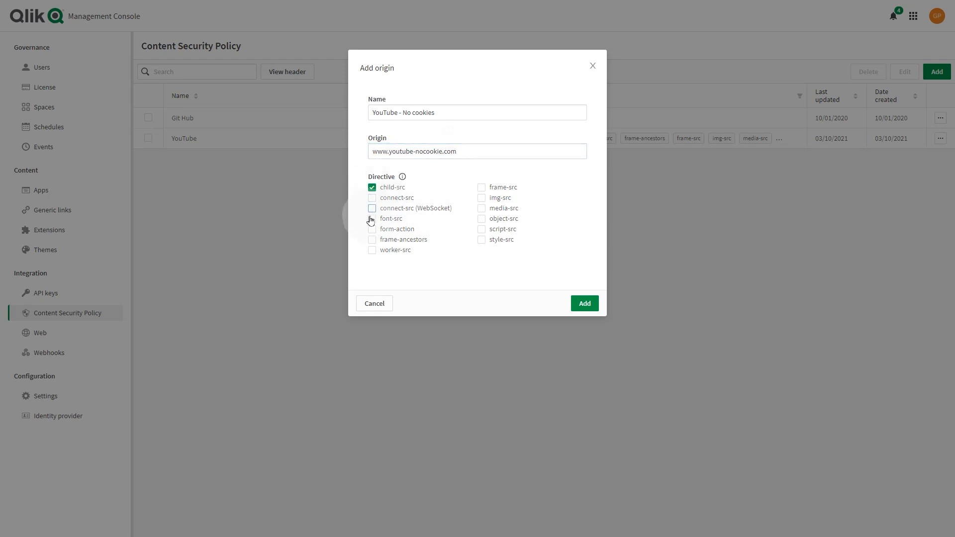
pyautogui.click(372, 219)
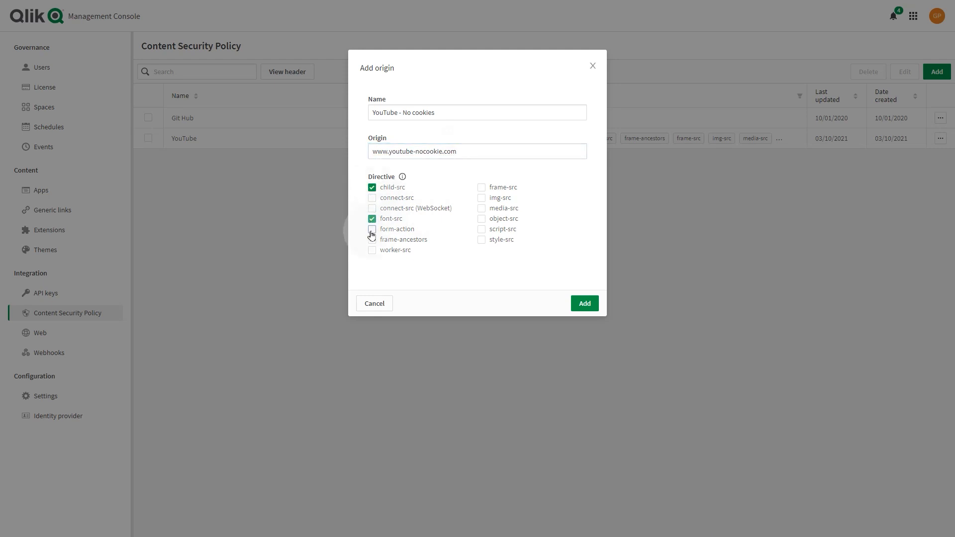
pyautogui.click(372, 239)
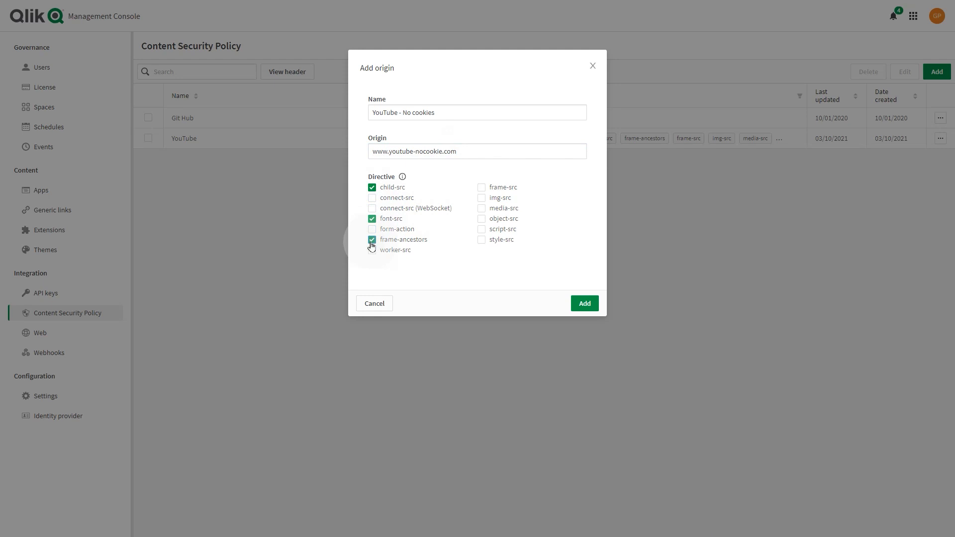
pyautogui.click(372, 250)
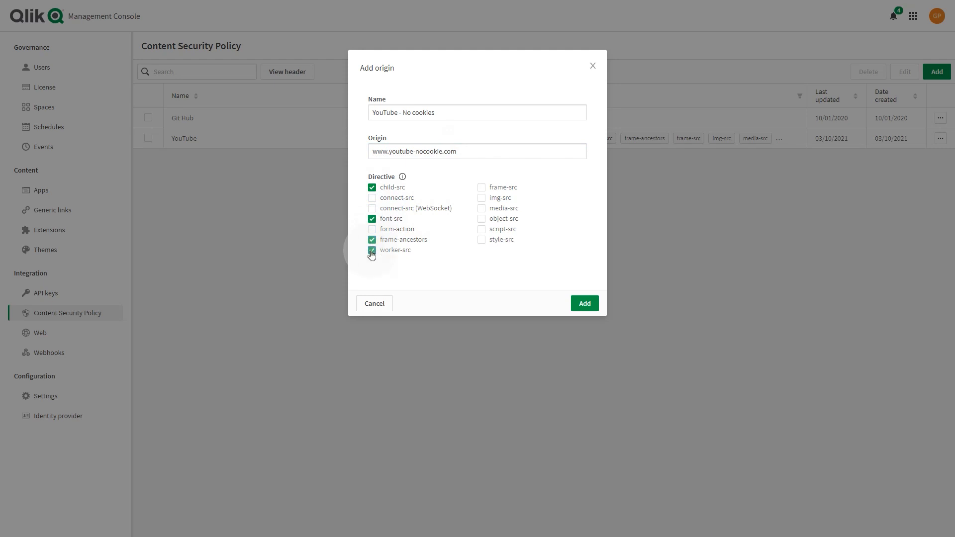
pyautogui.click(481, 187)
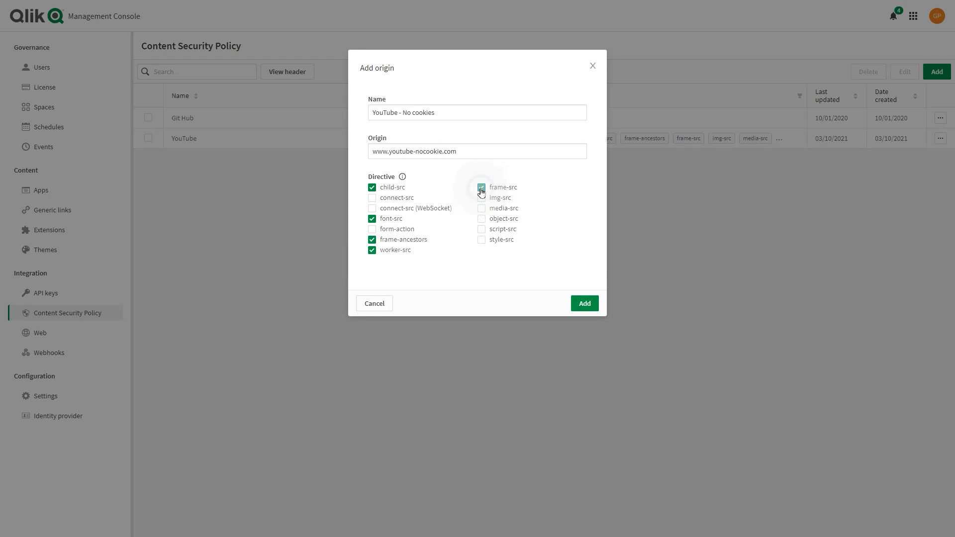
pyautogui.click(481, 187)
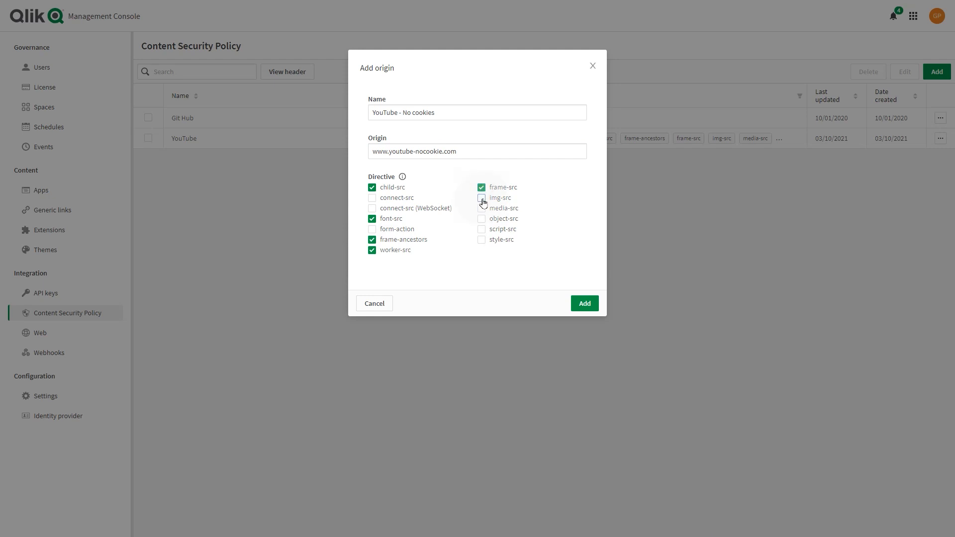
pyautogui.click(481, 197)
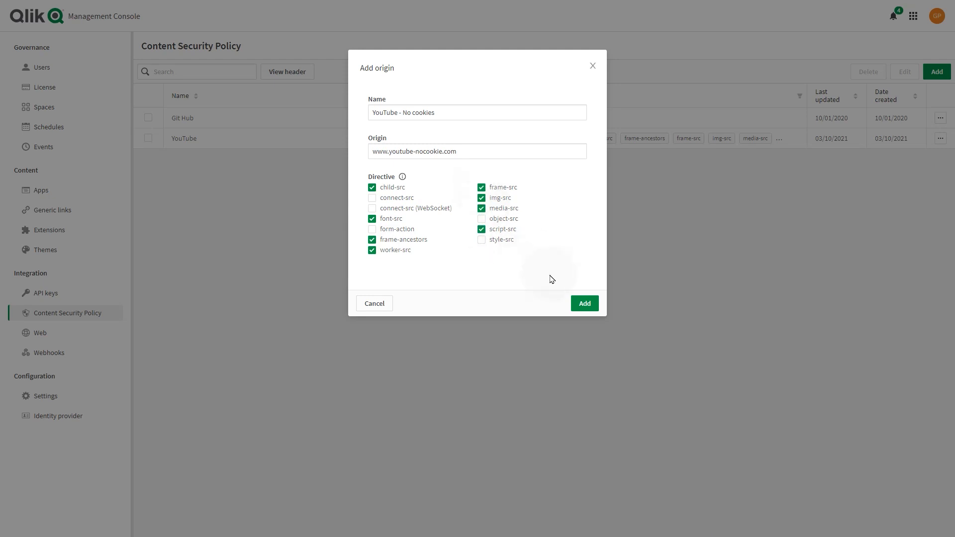
pyautogui.click(583, 304)
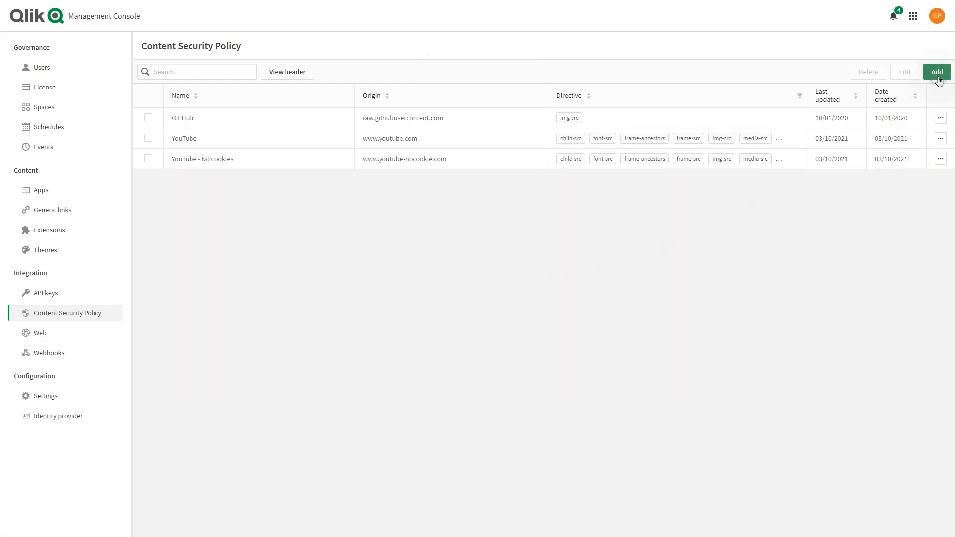
# Step: Add origin 'YouTube img' for img.youtube.com allowing only img-src, and save it
pyautogui.click(936, 71)
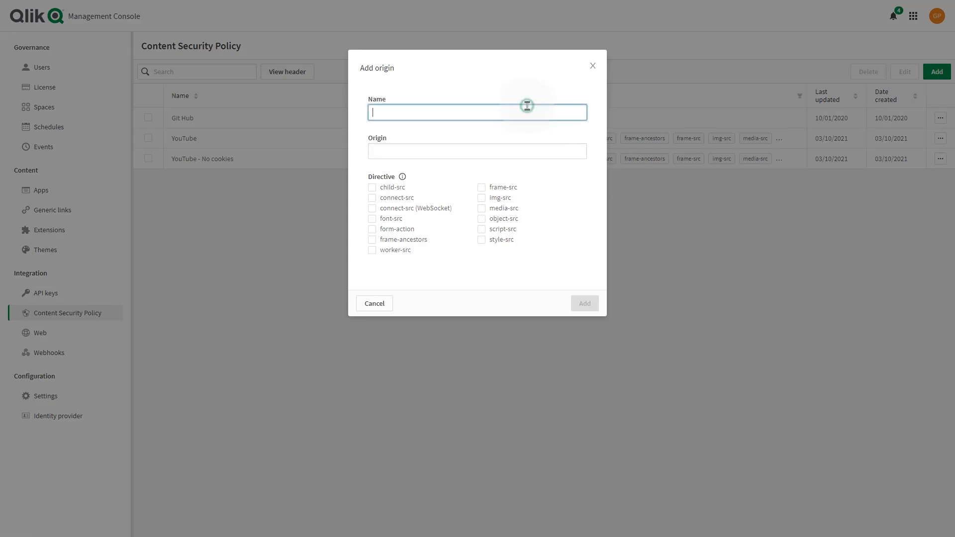
pyautogui.write('YouTube img')
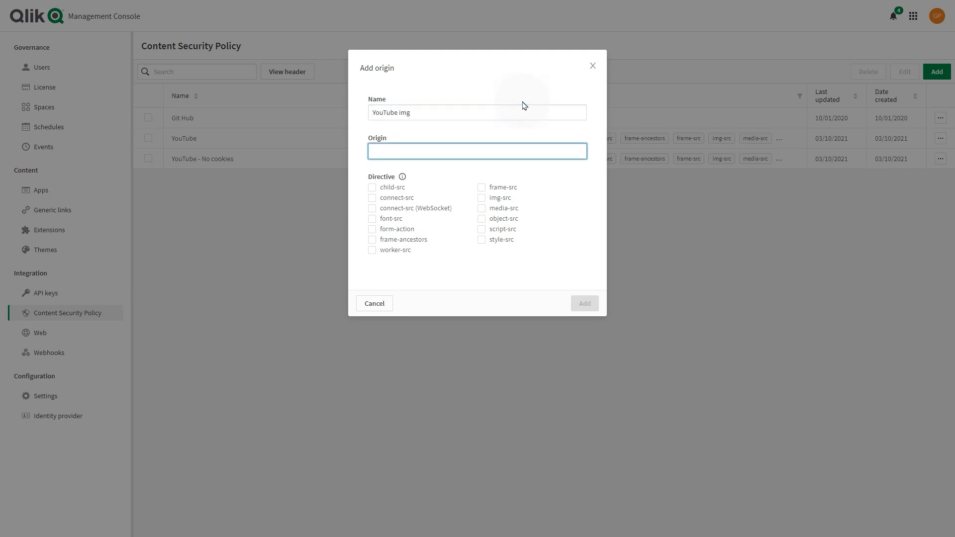
pyautogui.write('img.youtube.com')
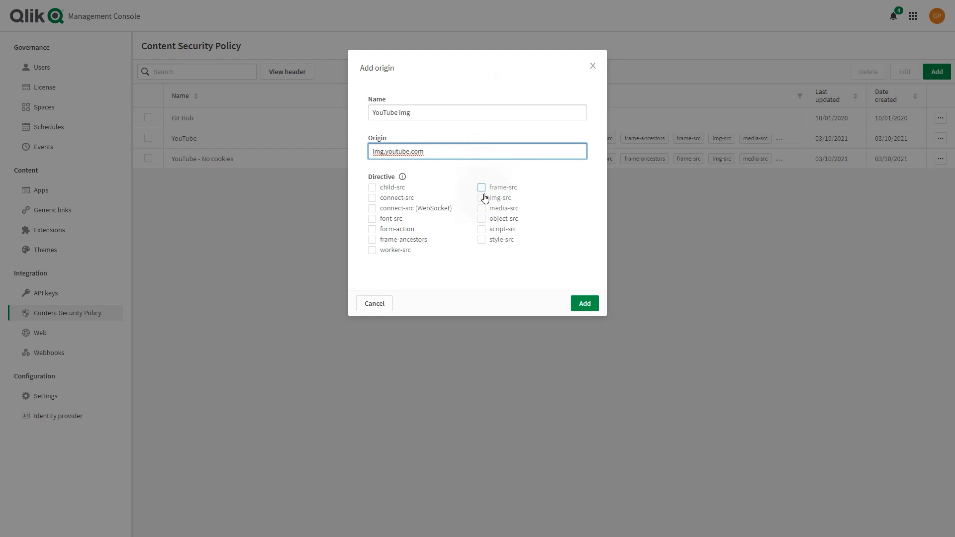
pyautogui.click(481, 198)
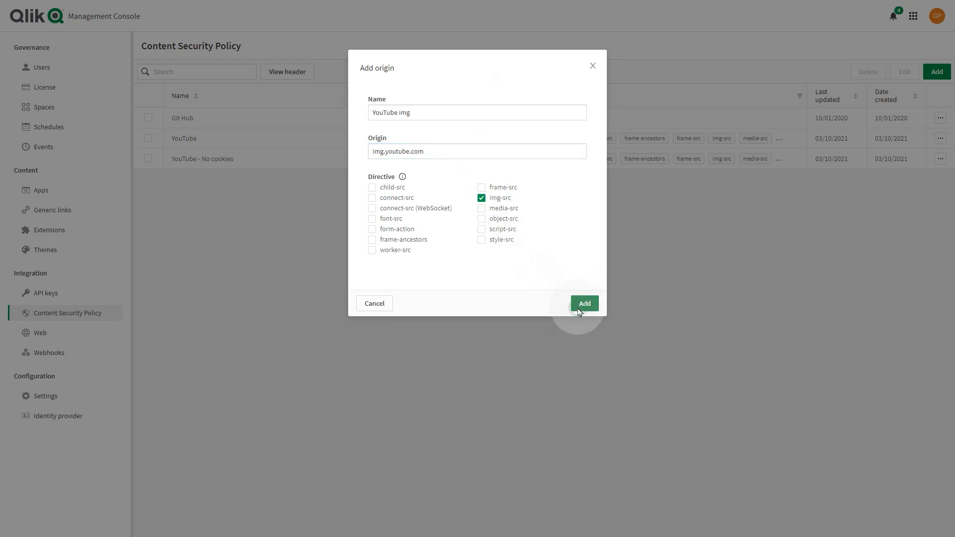
pyautogui.click(582, 303)
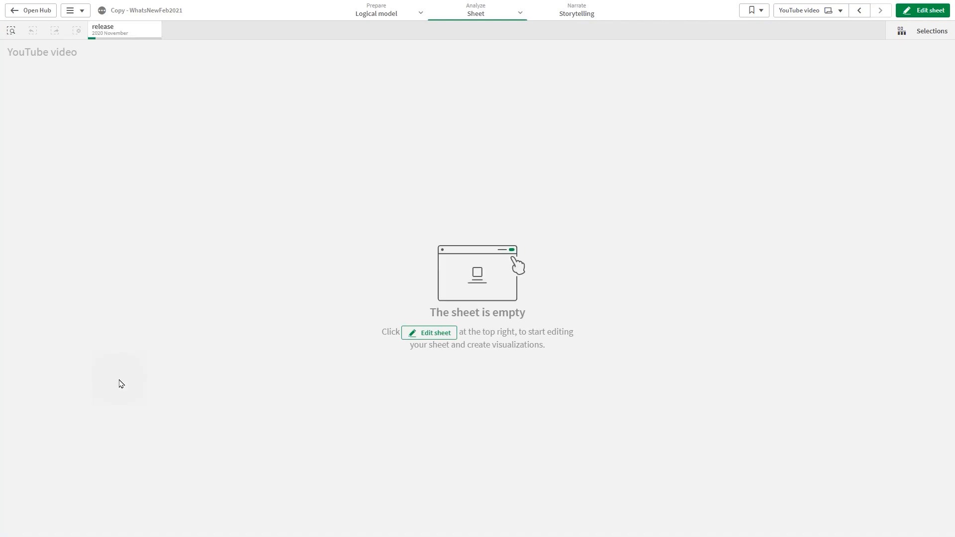
pyautogui.moveTo(890, 51)
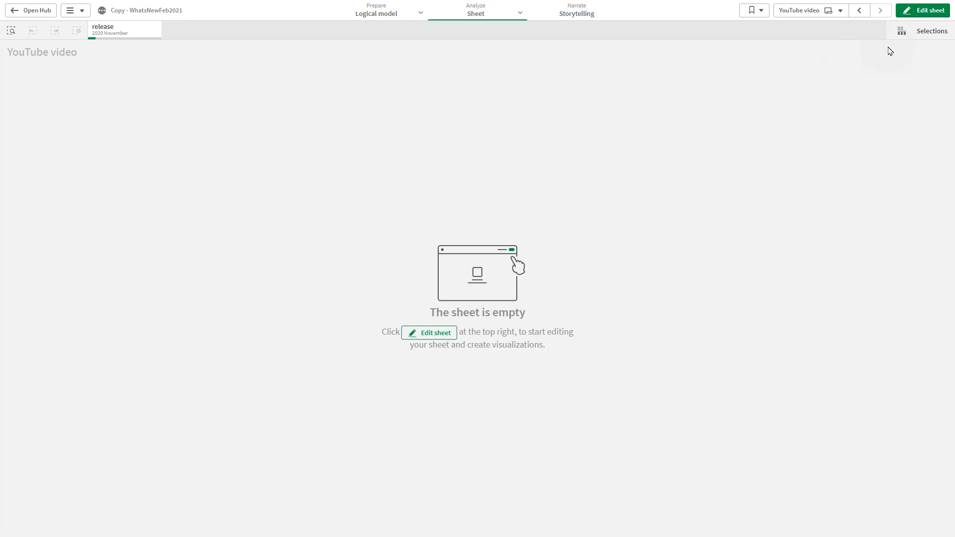
# Step: Edit the YouTube video sheet and expand the Qlik Dashboard bundle under Custom objects
pyautogui.click(925, 10)
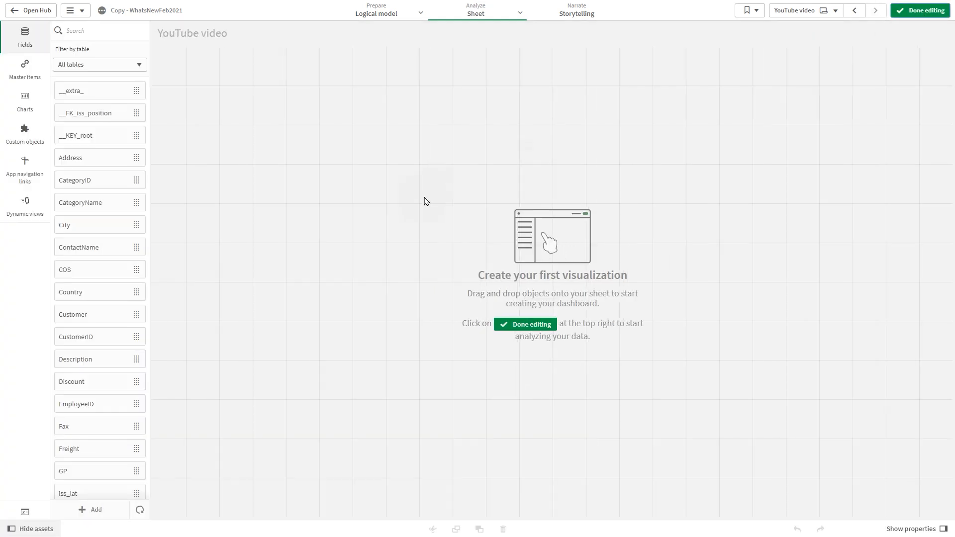
pyautogui.click(25, 133)
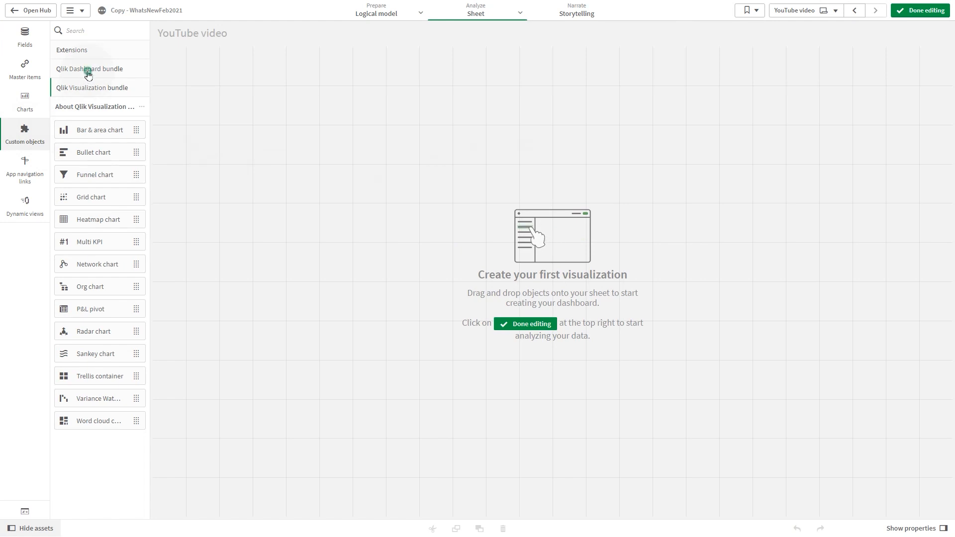
pyautogui.click(90, 68)
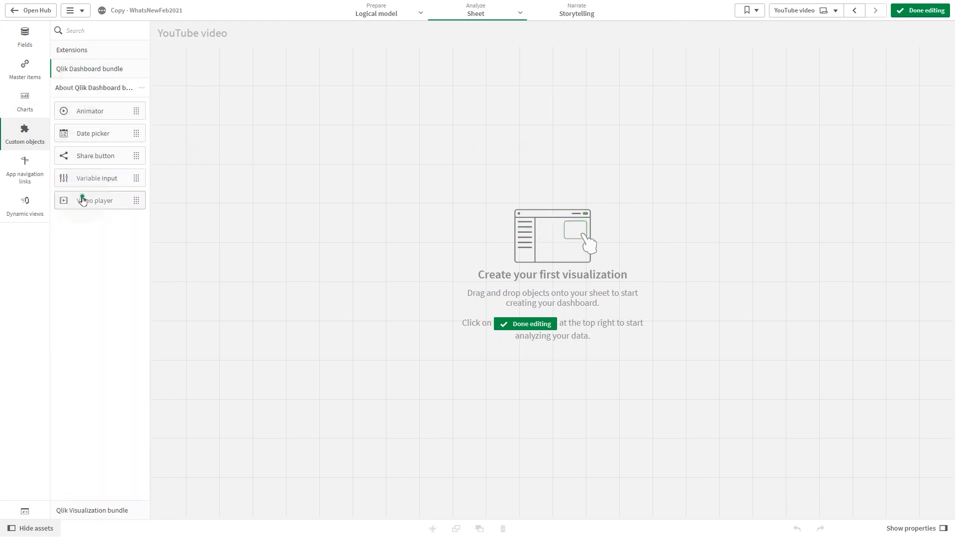
pyautogui.moveTo(182, 190)
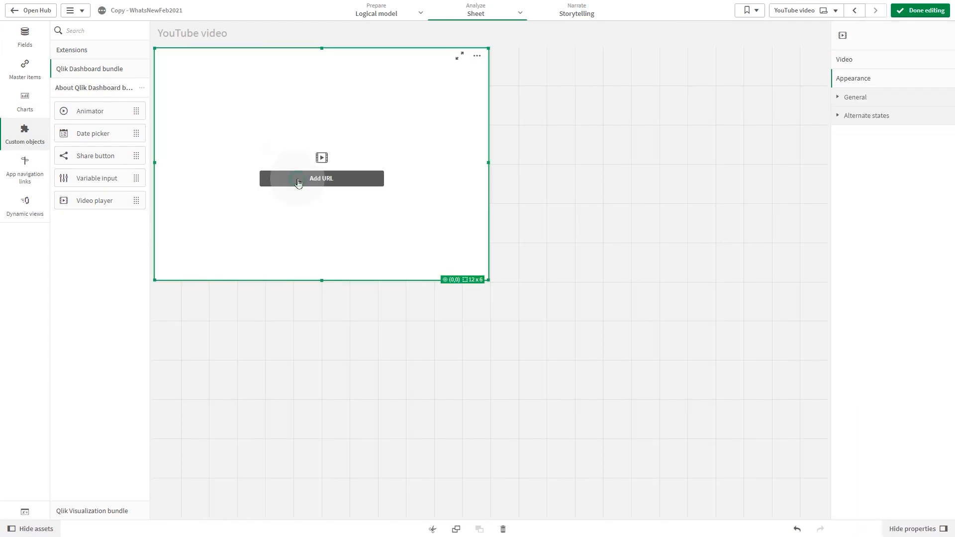
# Step: Add the YouTube link as the video player's URL and show its external content
pyautogui.click(320, 178)
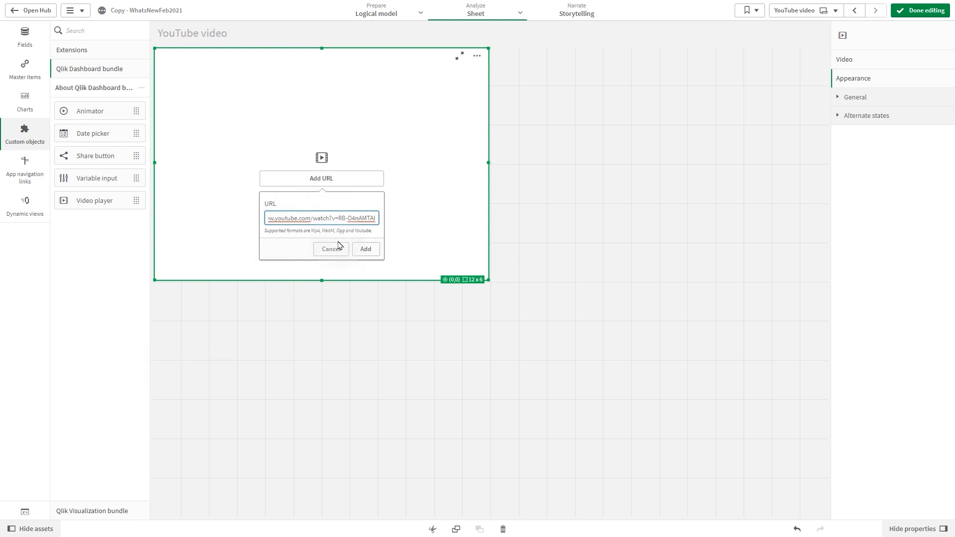
pyautogui.click(365, 249)
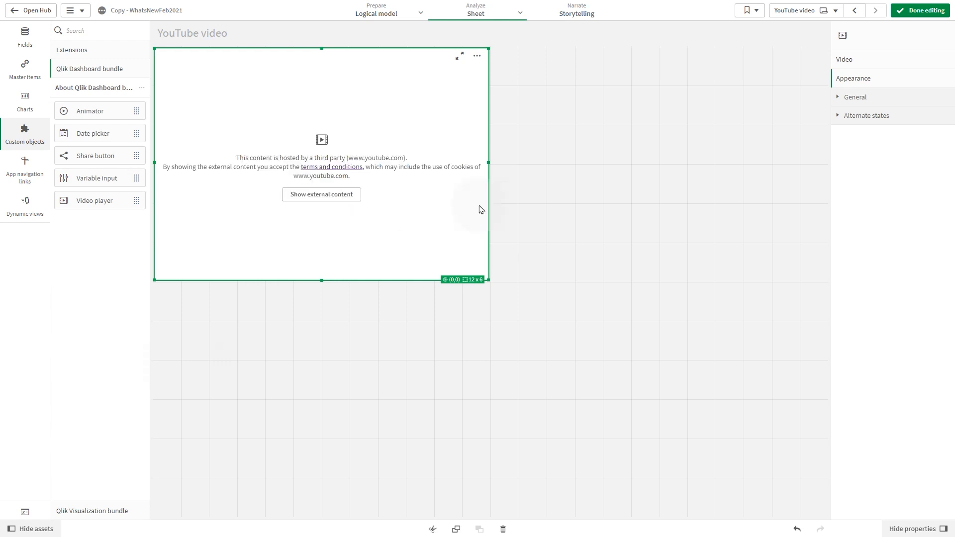
pyautogui.moveTo(350, 212)
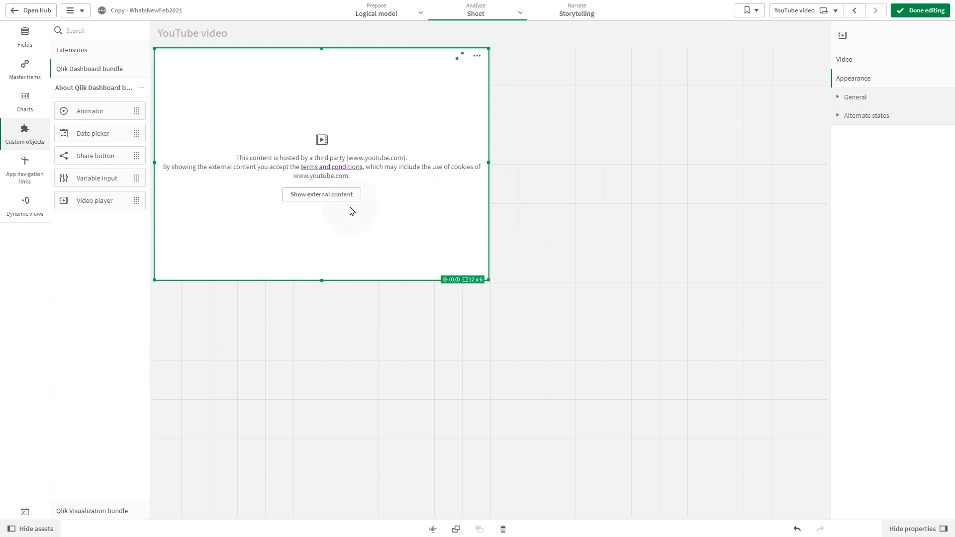
pyautogui.click(321, 194)
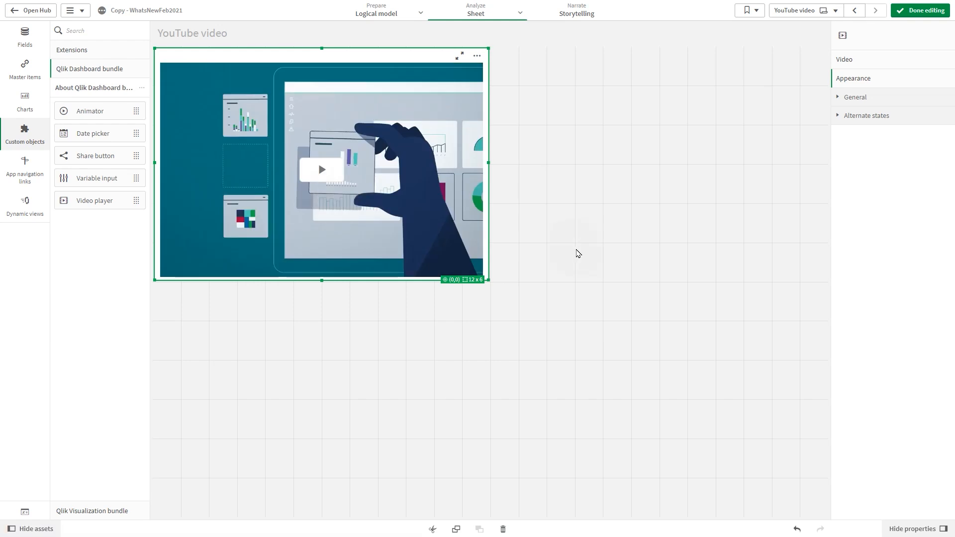
# Step: Turn off Autodetect format for YouTube, enable Auto play and Poster image, then finish editing
pyautogui.click(844, 59)
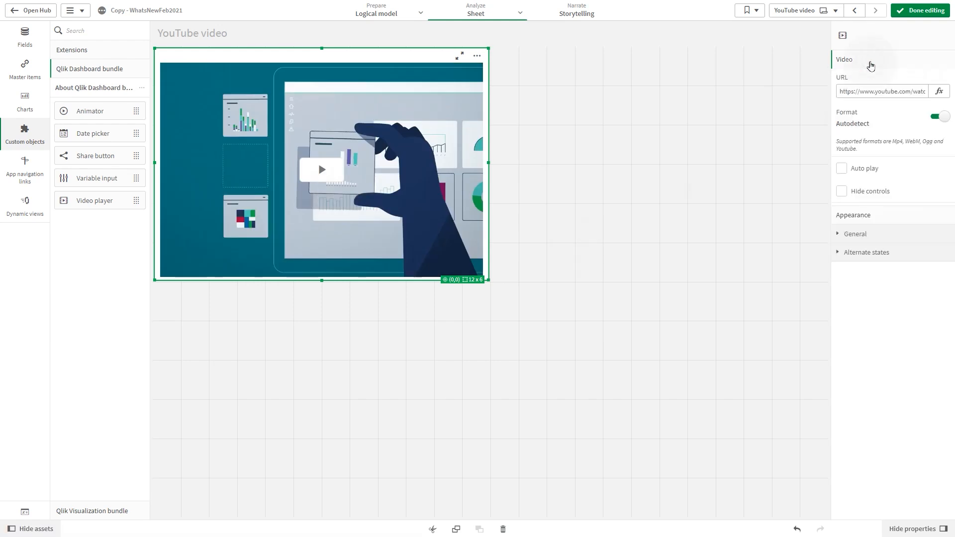
pyautogui.click(938, 116)
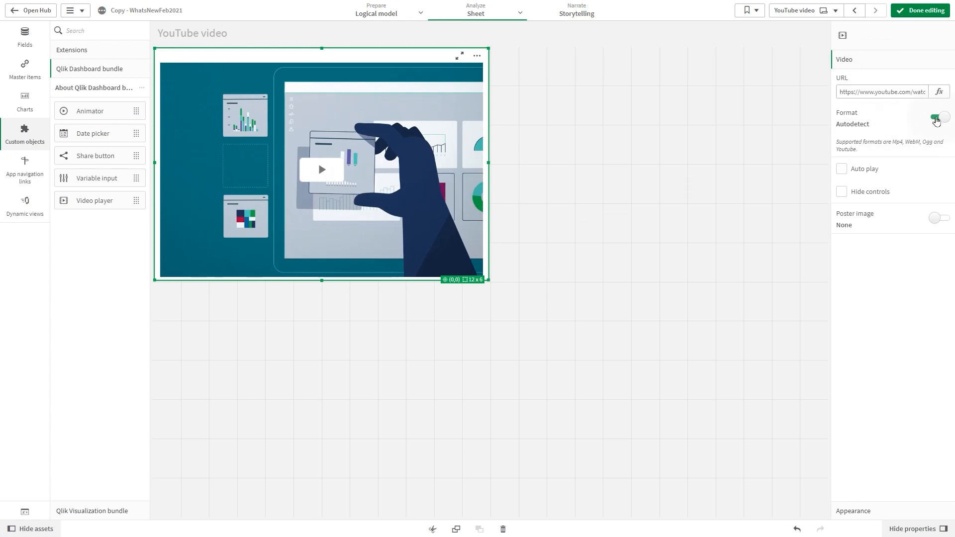
pyautogui.click(936, 116)
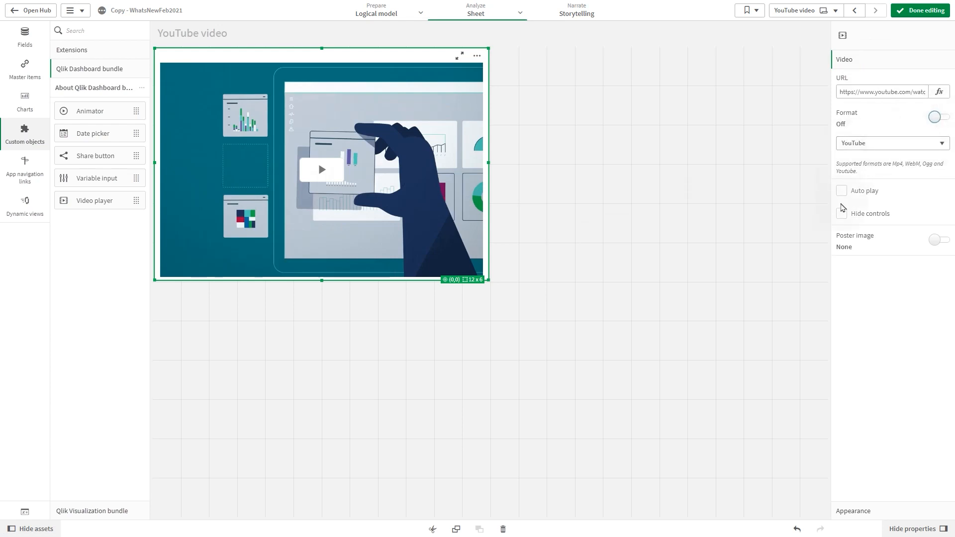
pyautogui.click(841, 190)
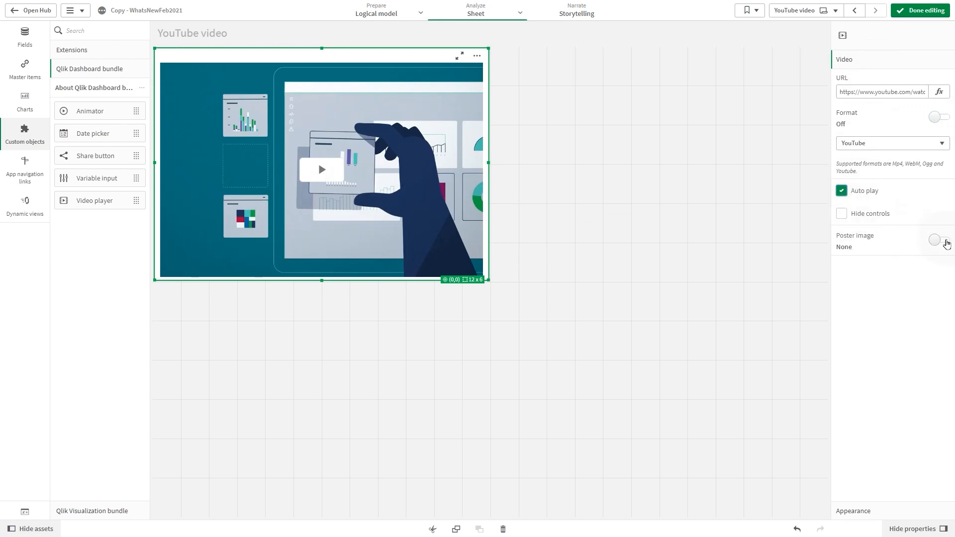
pyautogui.click(938, 240)
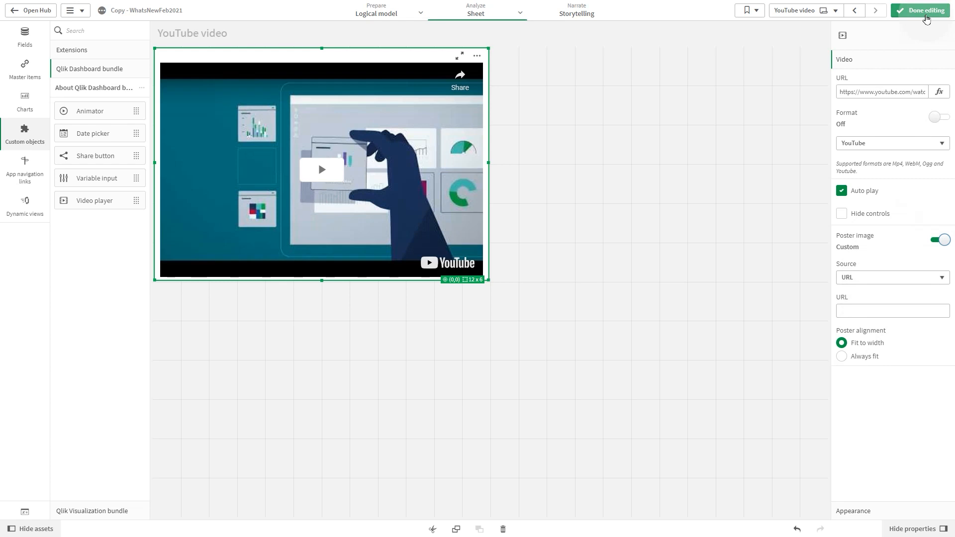
pyautogui.click(924, 10)
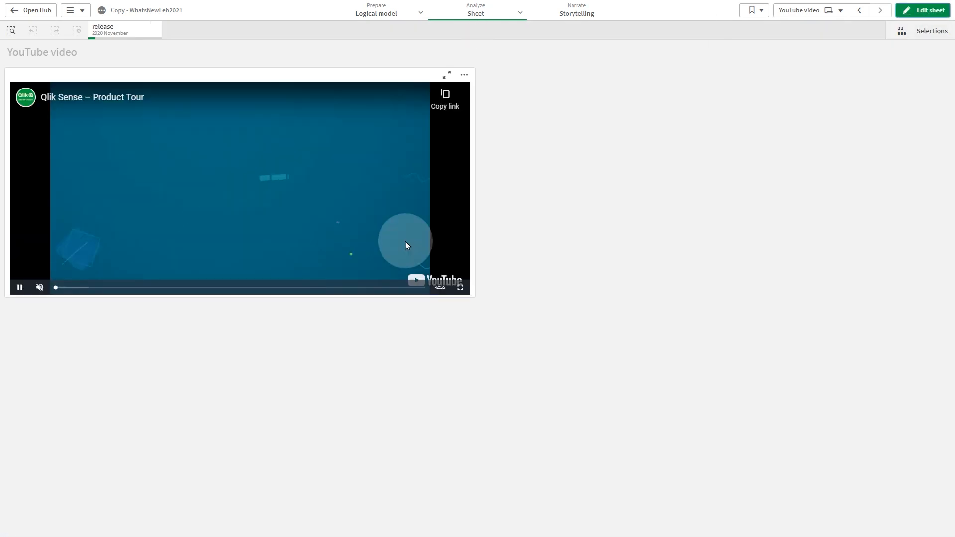